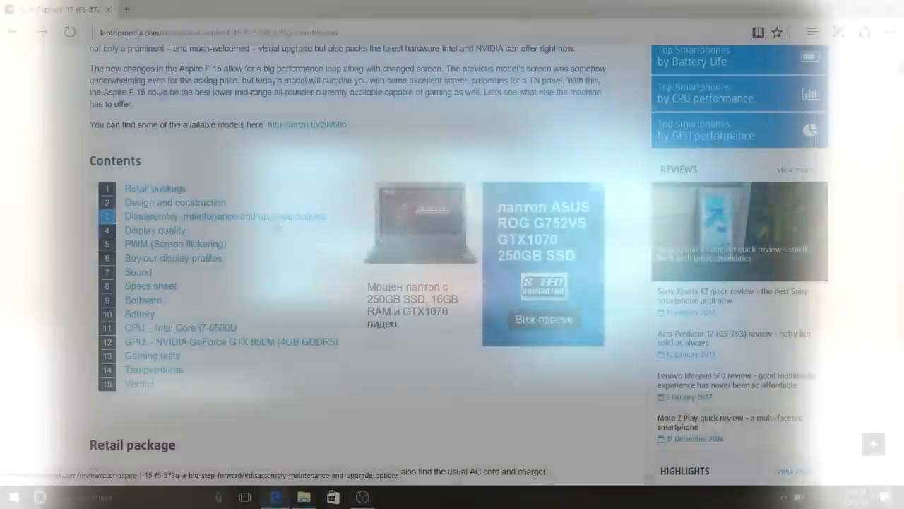
Scroll to the display profile offers and buy the $9.99 three-profile bundle
scroll("down", 3)
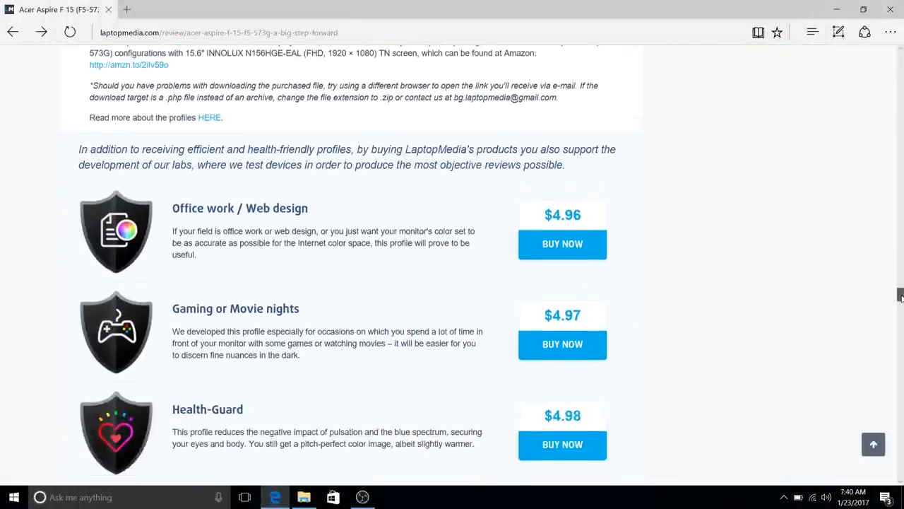
scroll("down", 3)
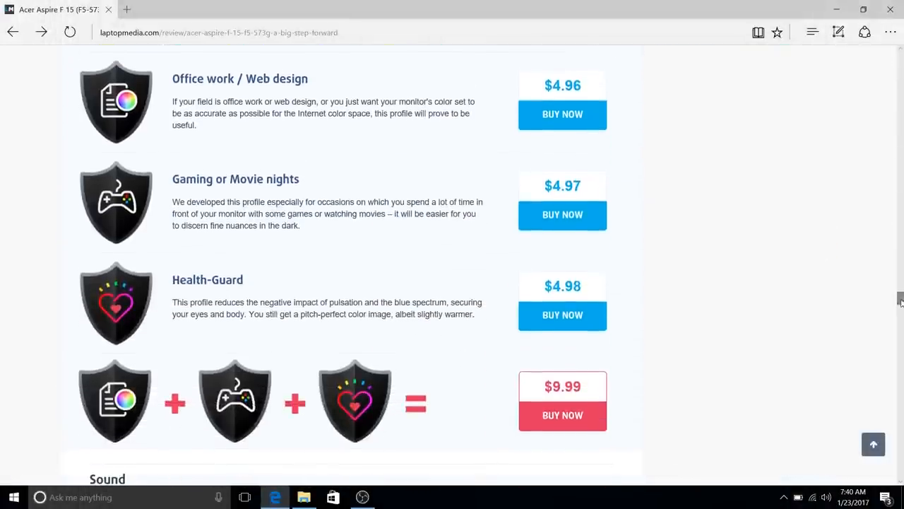
left_click(563, 415)
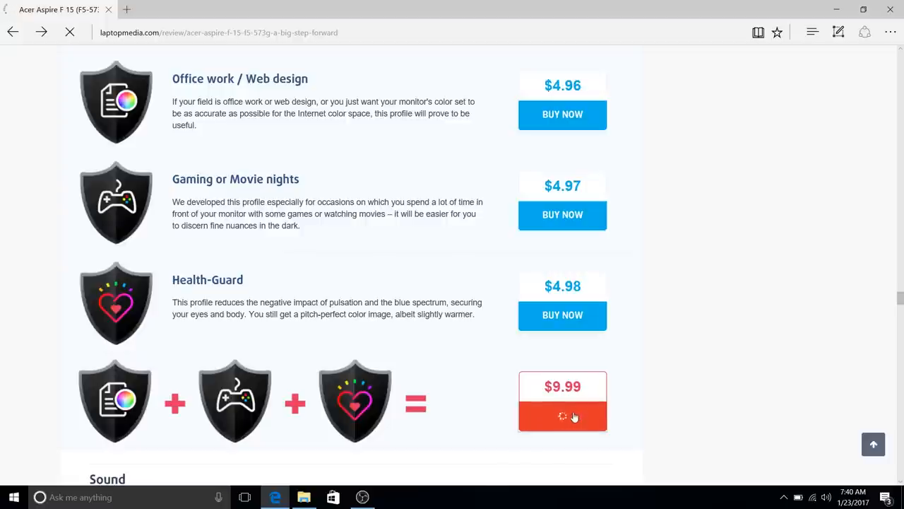
left_click(562, 416)
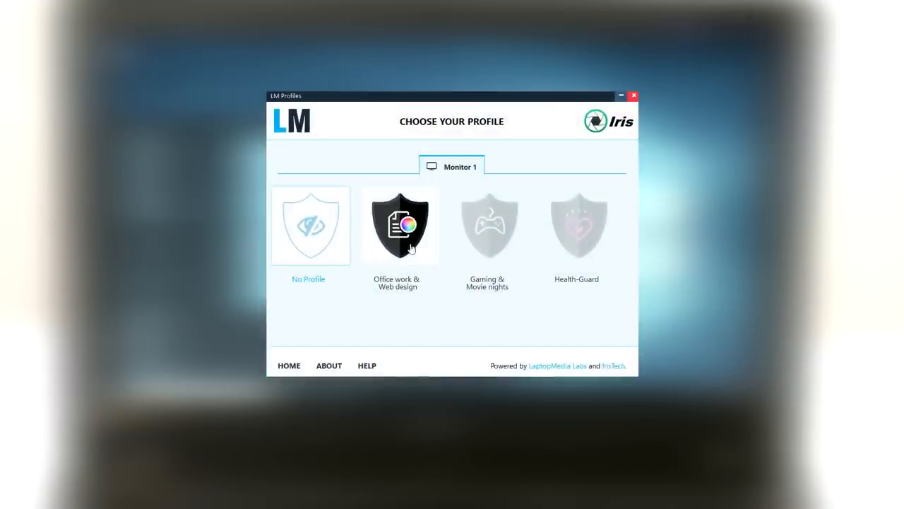
Apply the Office work & Web design profile to Monitor 1
left_click(399, 225)
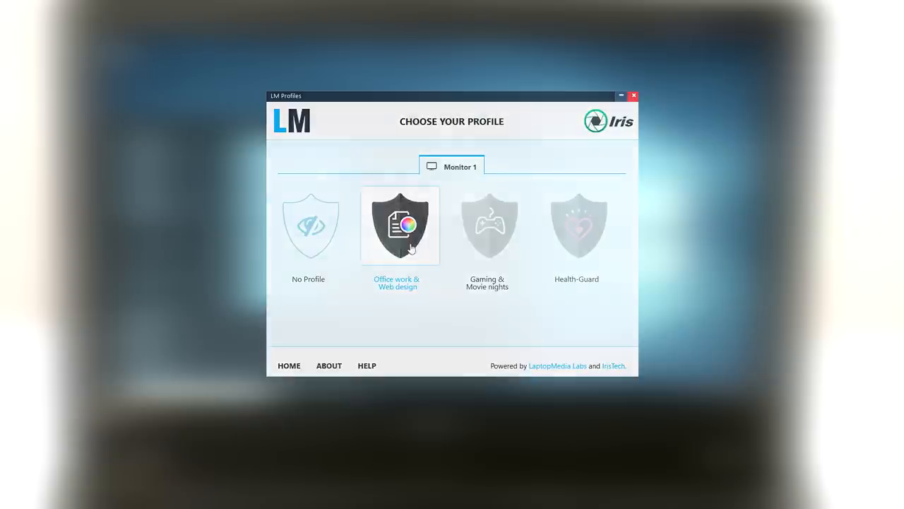
left_click(399, 225)
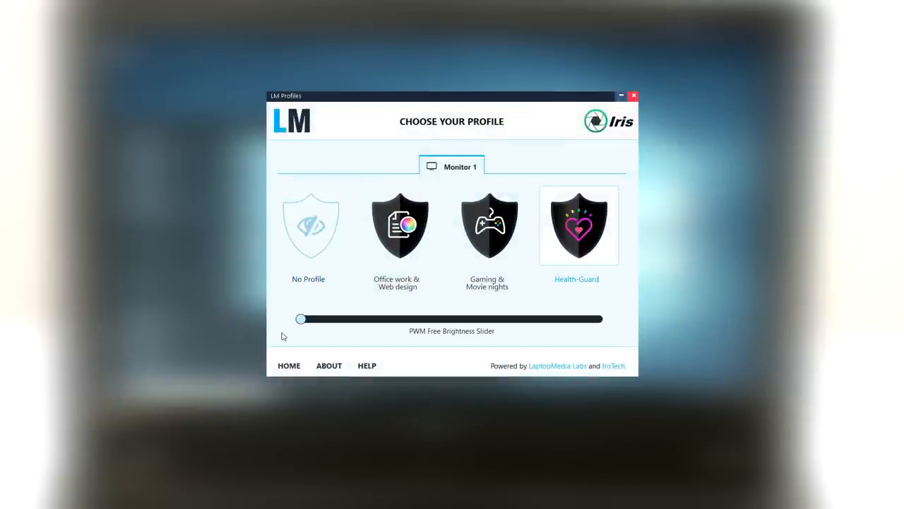
Set the PWM-free brightness to about half, then buy the $9.99 bundle on the site
left_click_drag(299, 318, 452, 318)
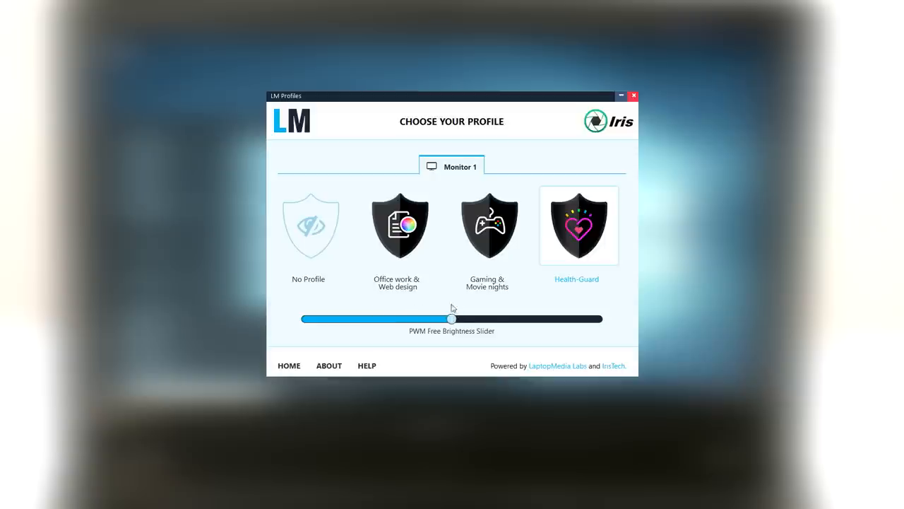
left_click_drag(451, 318, 602, 318)
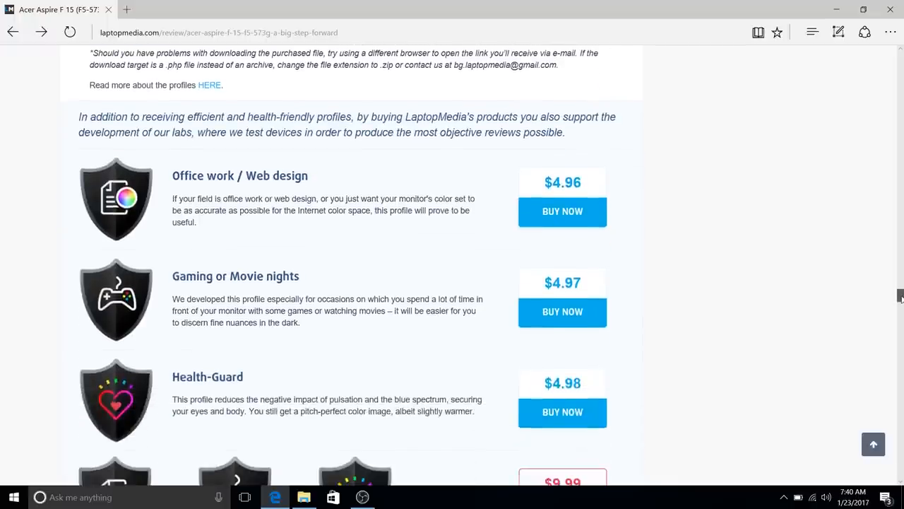
scroll("down", 3)
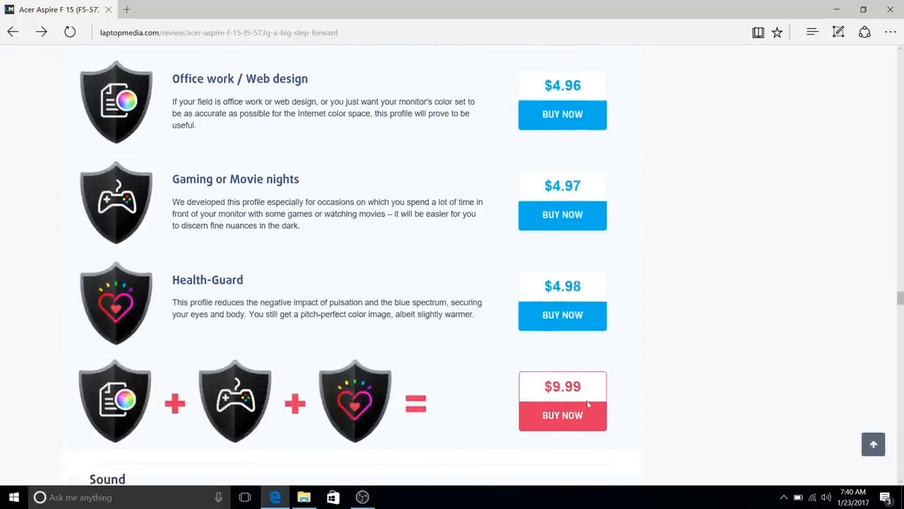
left_click(562, 415)
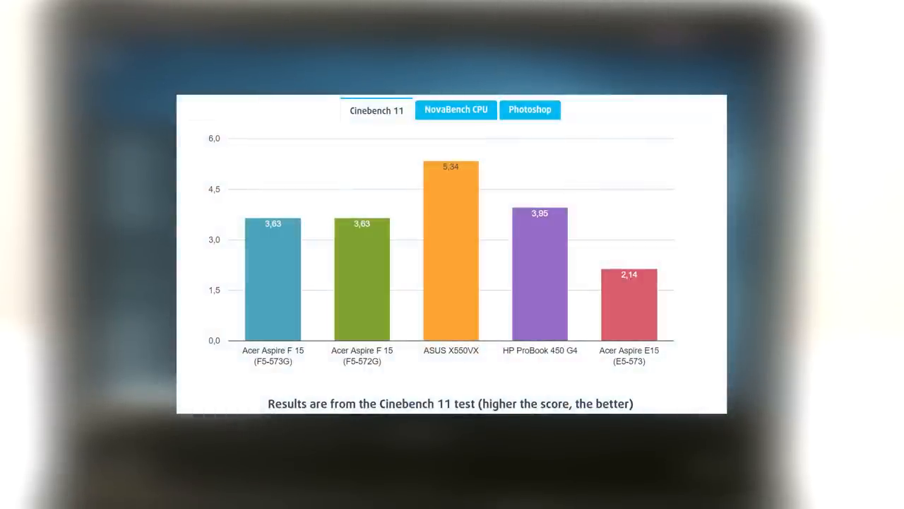
Show NovaBench CPU scores (Acer 483, HP ProBook 521), then the next benchmark
left_click(455, 110)
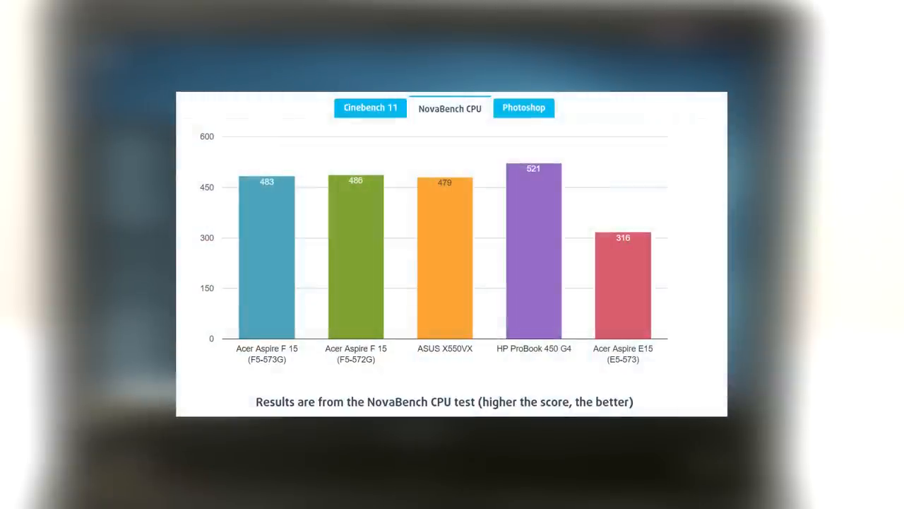
left_click(523, 108)
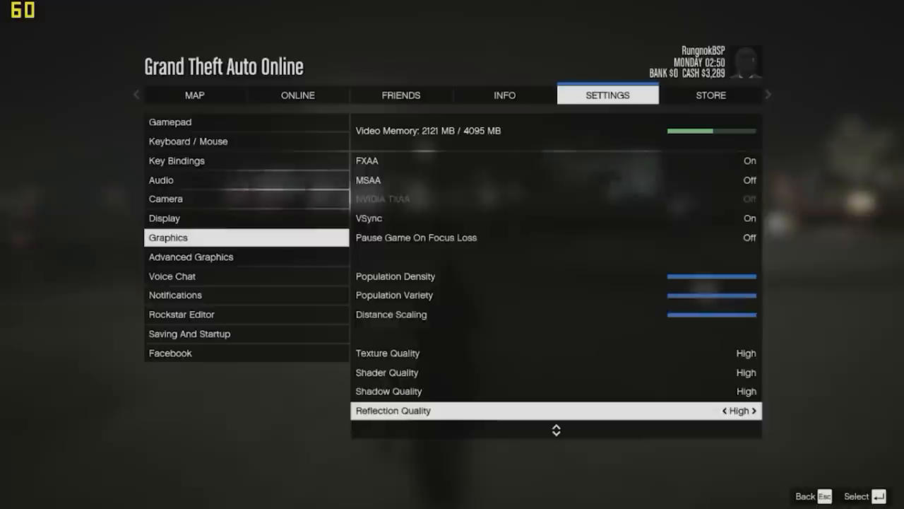
Scroll the GTA Online graphics settings down to Tessellation
scroll("down", 3)
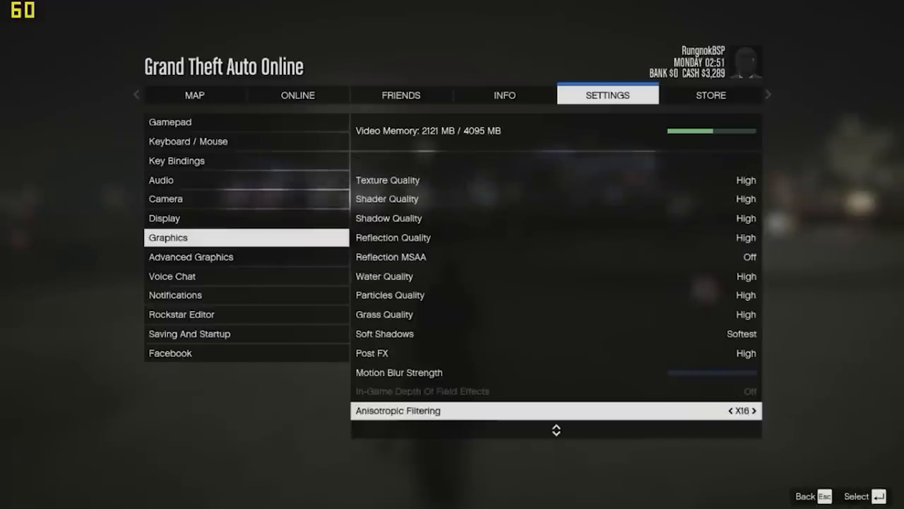
scroll("down", 3)
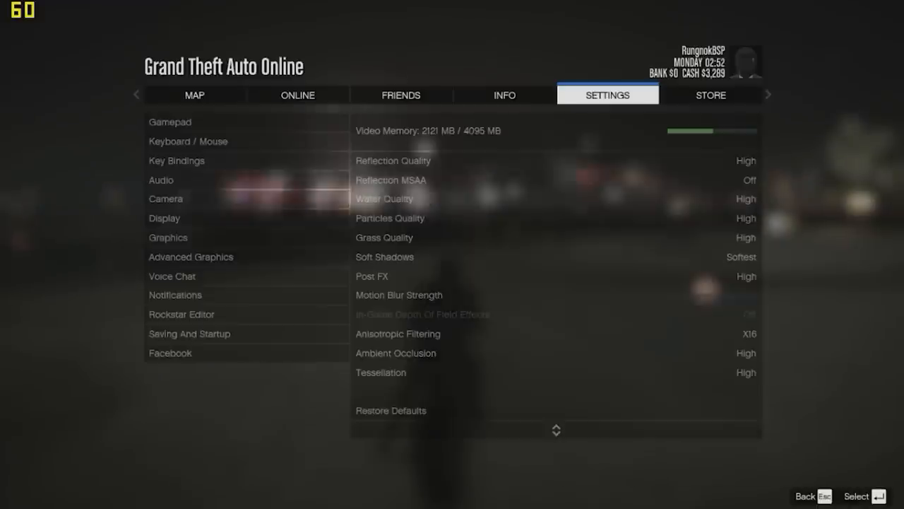